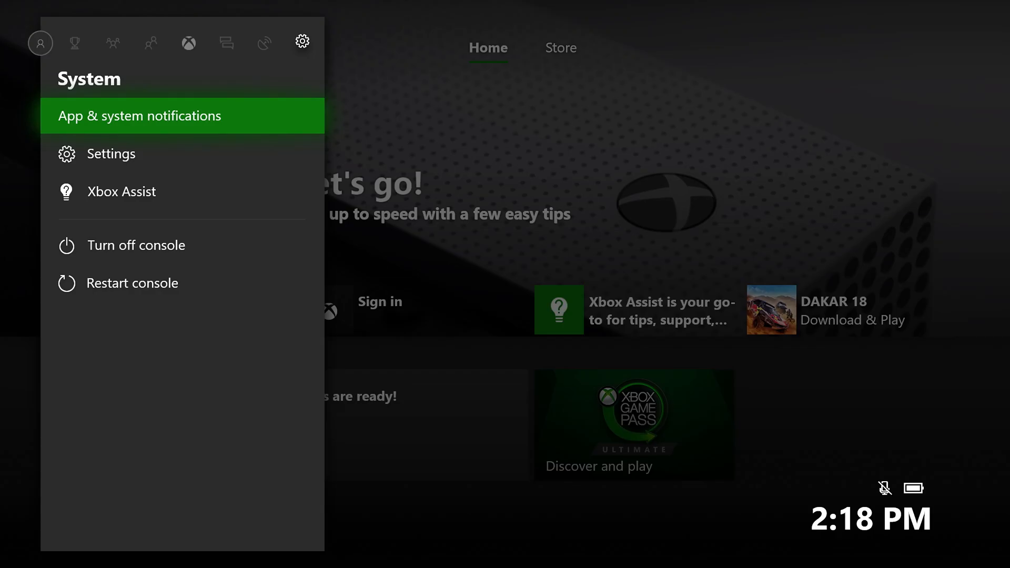
- Open Settings, then System > Storage to view the internal drive at 27.2% used
left_click(111, 154)
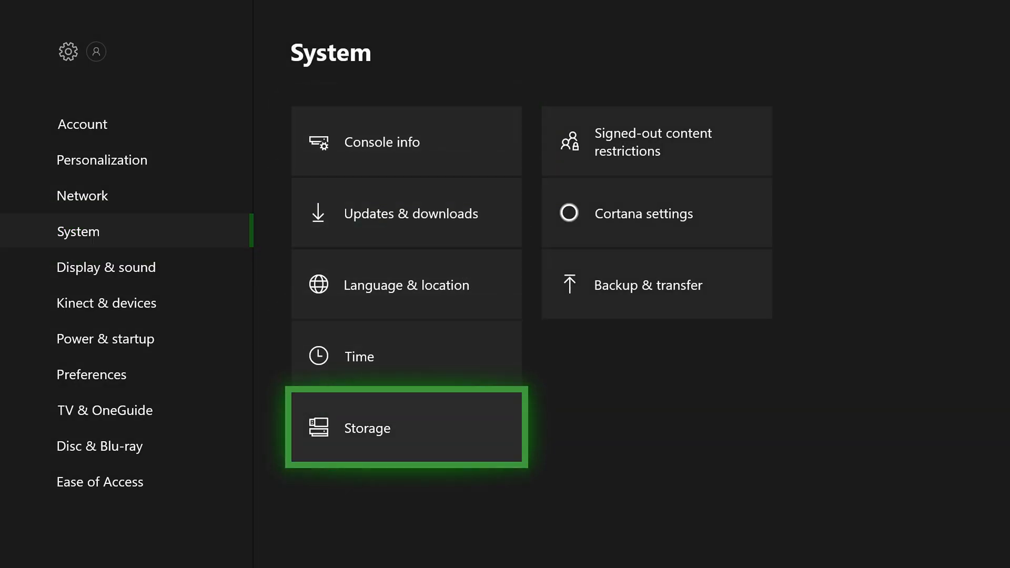
left_click(401, 428)
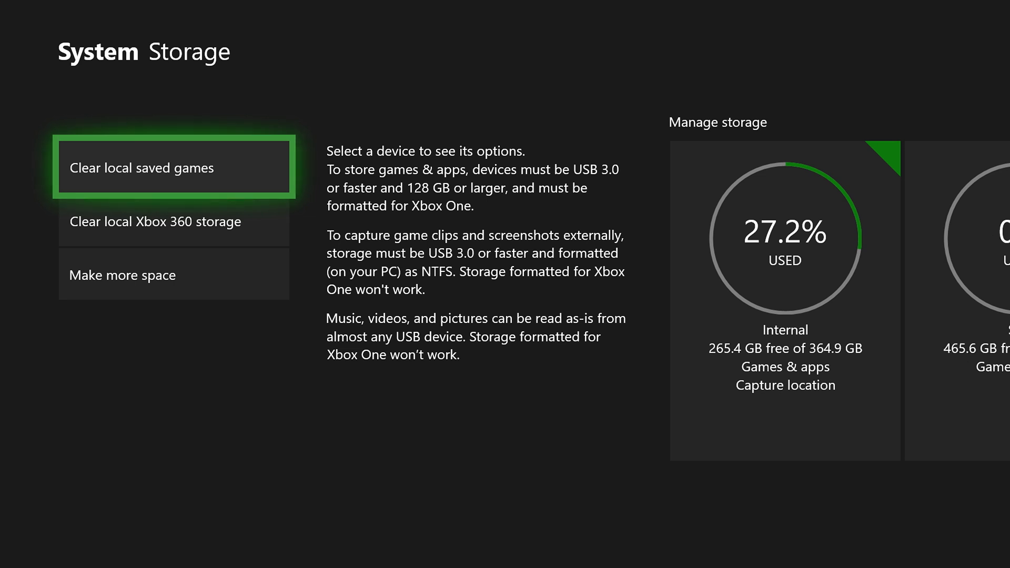
- Select the 465.6 GB SSD and choose Install here by default
left_click(785, 236)
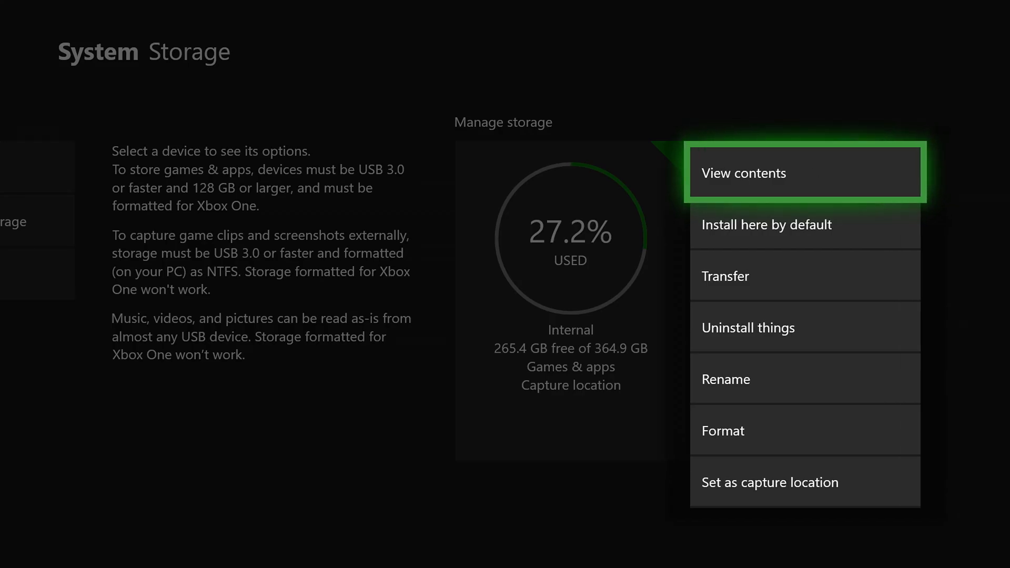
left_click(767, 225)
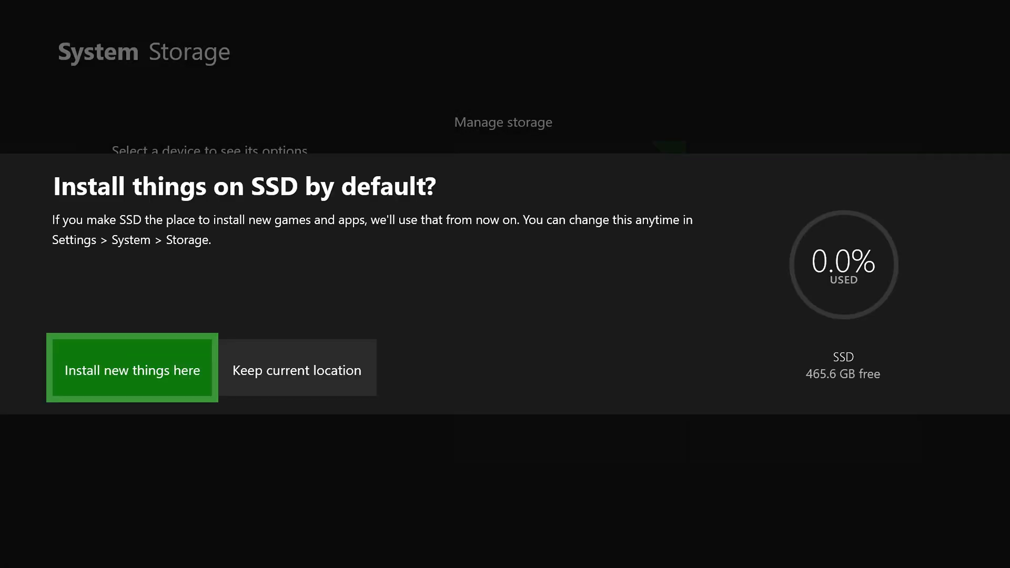
- Confirm 'Install new things here' so new games and apps install on the SSD
left_click(132, 369)
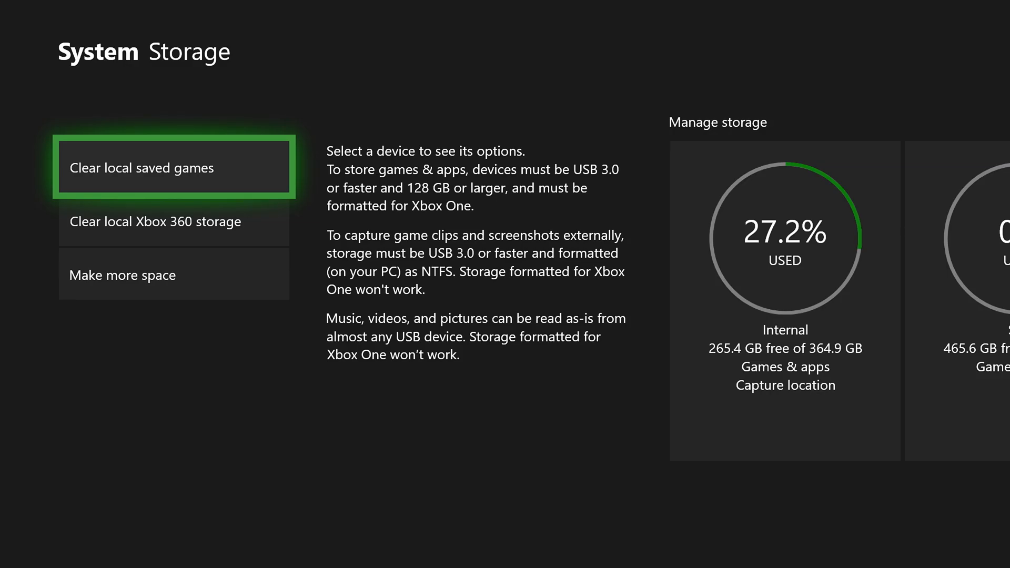